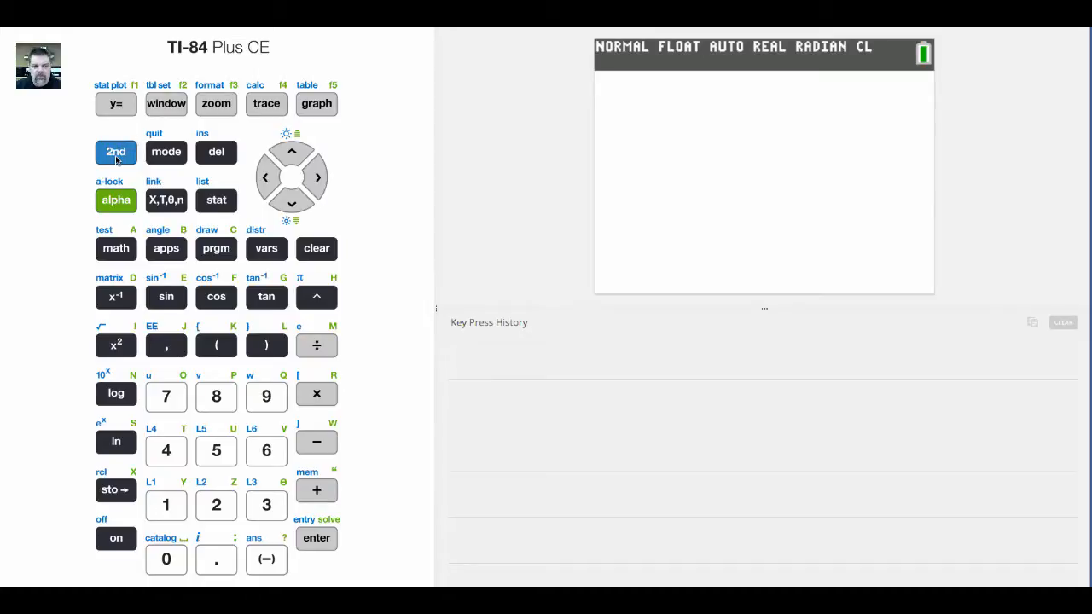
# - Bring up the FUNC shortcut menu of math templates via 2nd, alpha, window, with abs( first
pyautogui.click(116, 152)
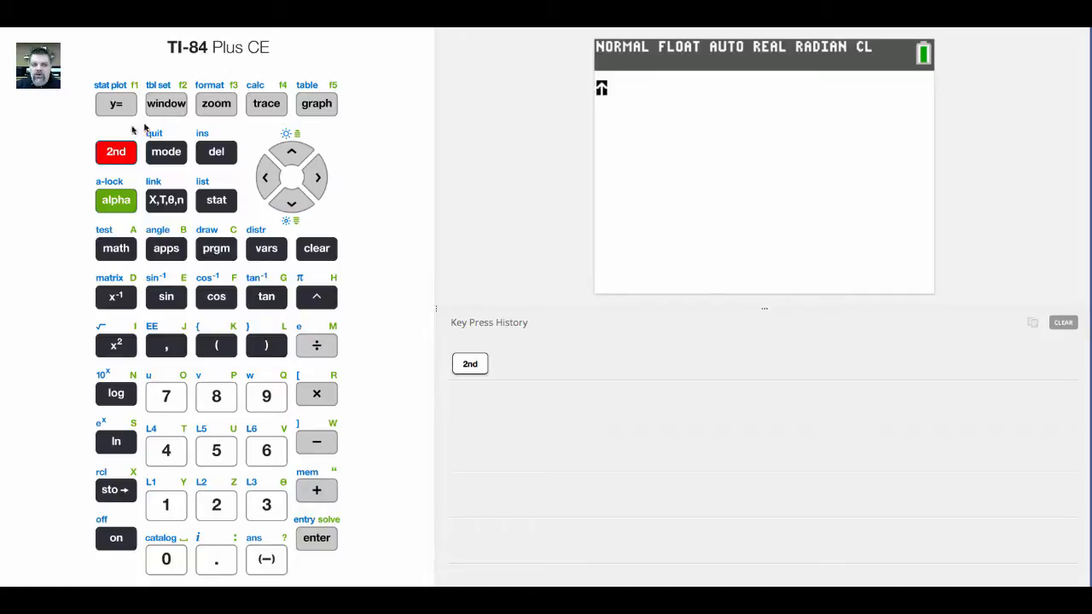
pyautogui.click(116, 199)
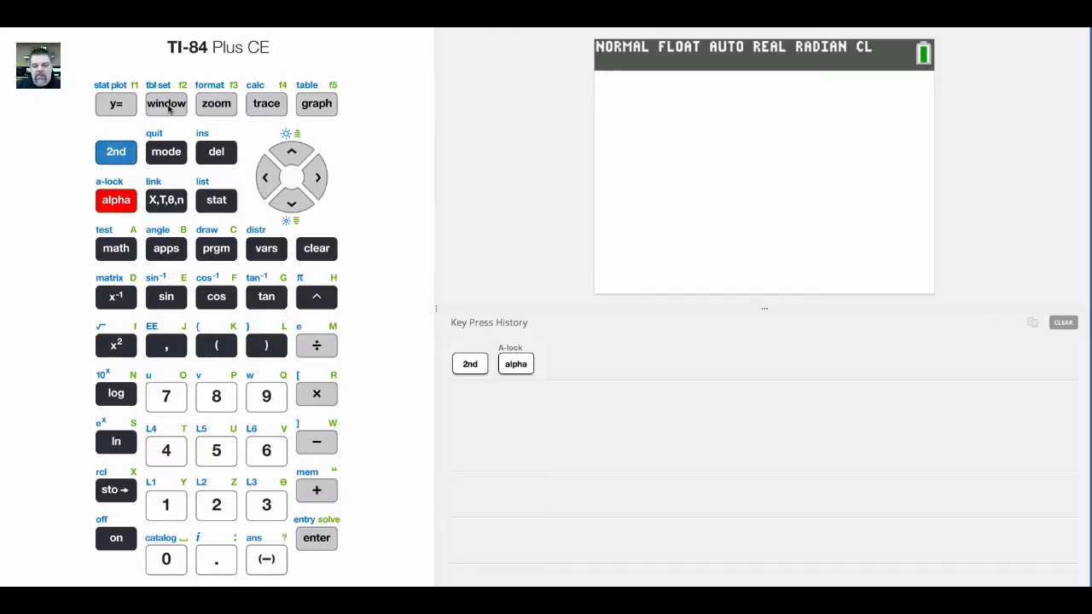
pyautogui.click(116, 249)
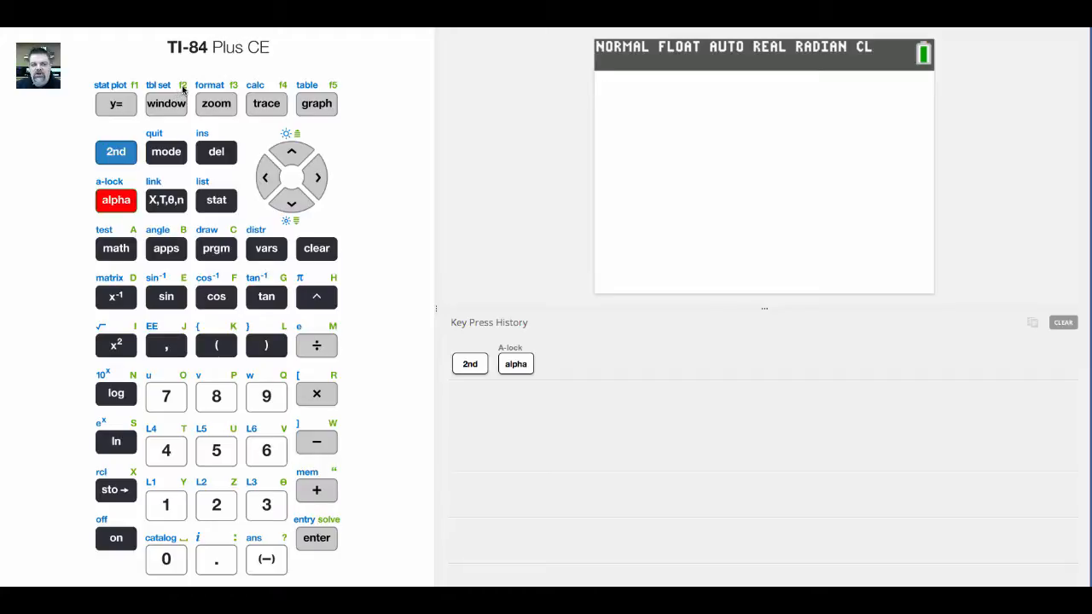
pyautogui.click(165, 104)
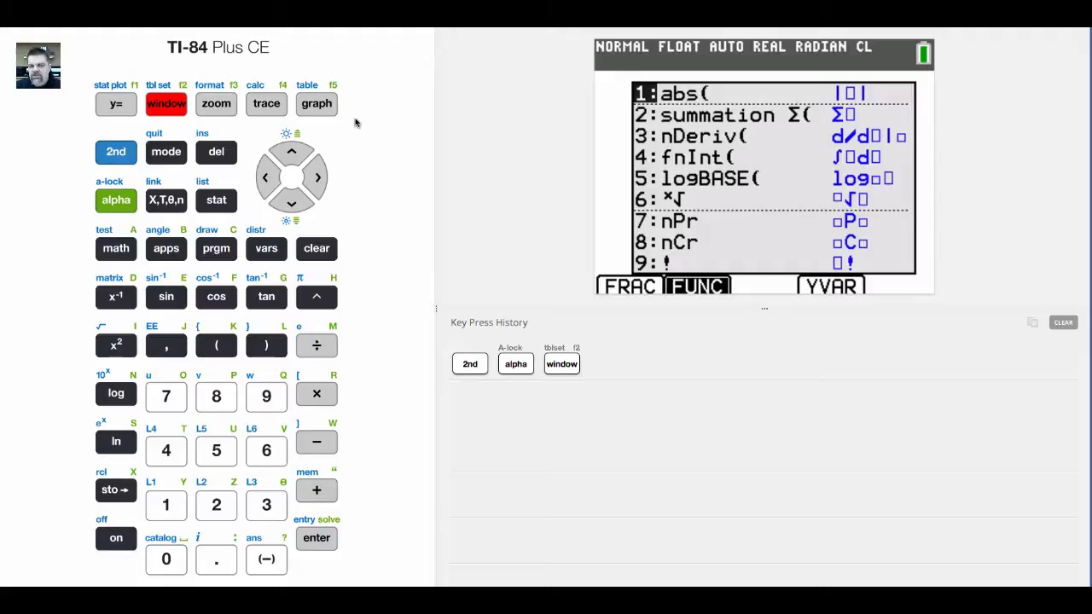
pyautogui.click(292, 201)
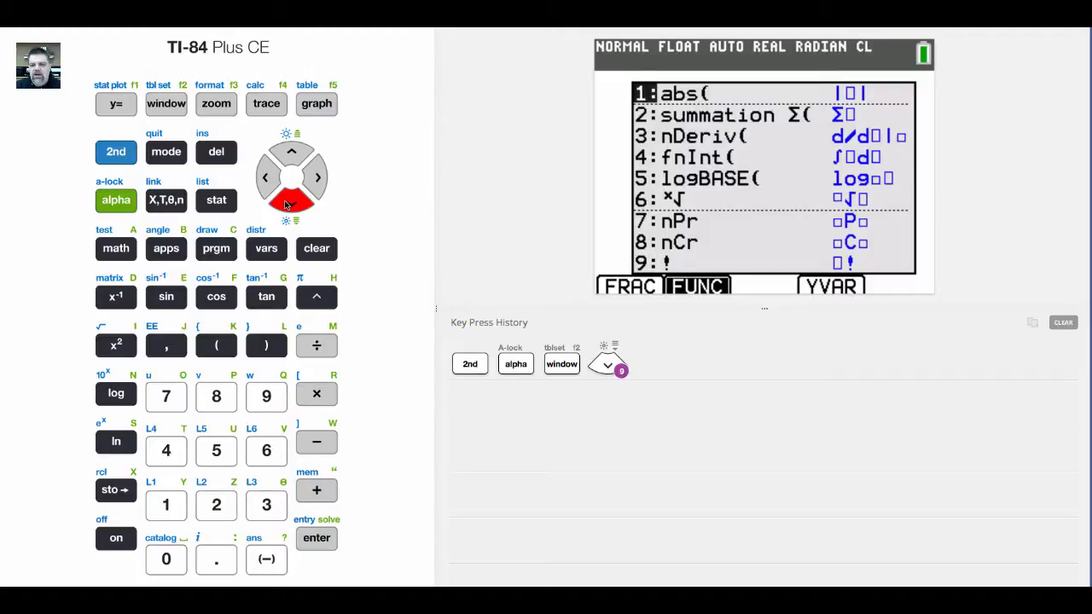
pyautogui.moveTo(354, 503)
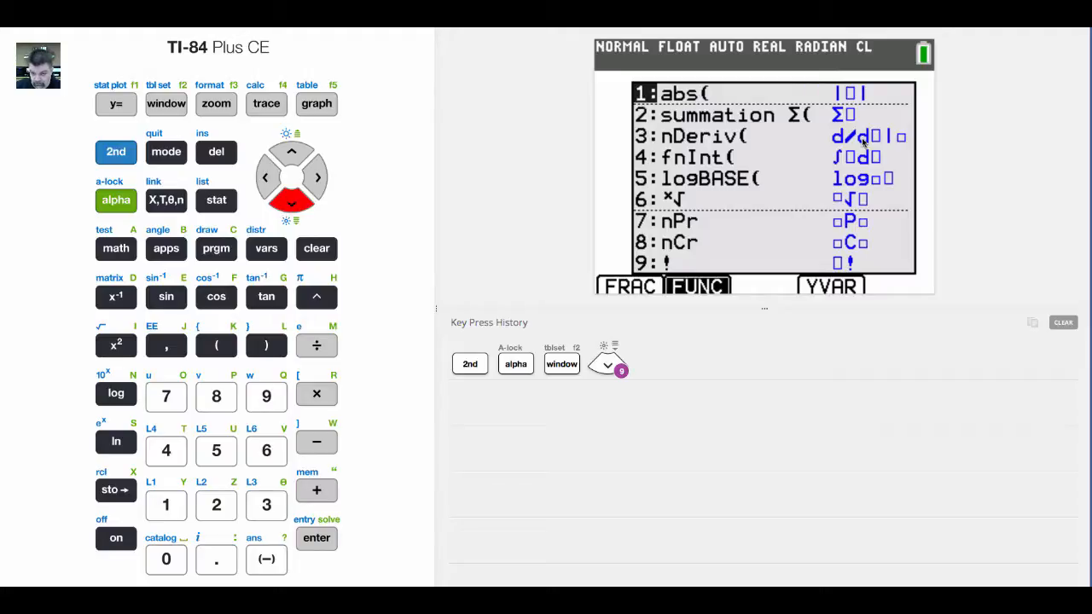
pyautogui.moveTo(472, 168)
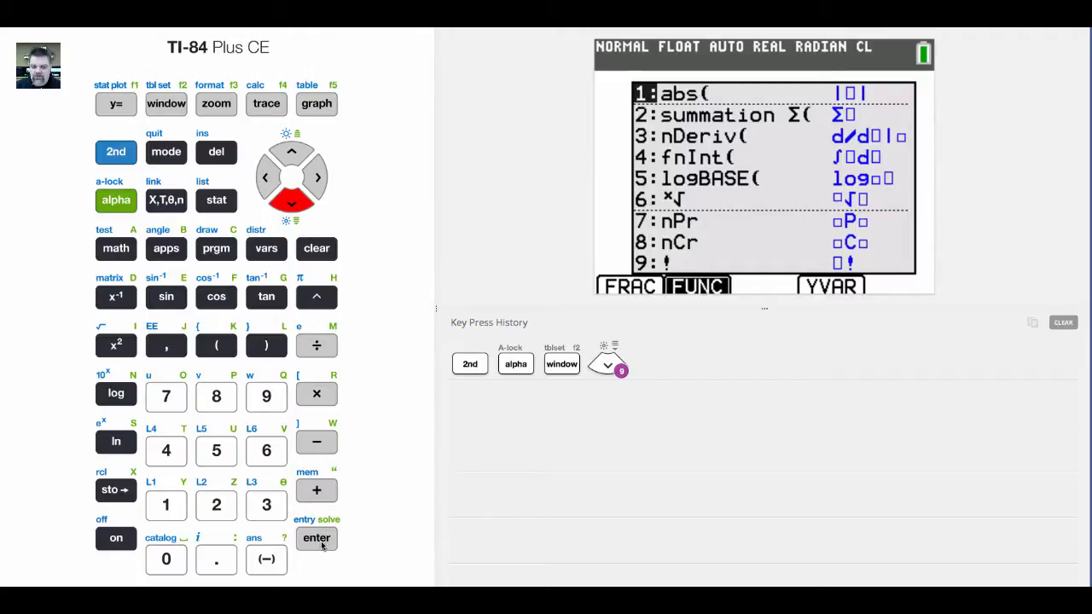
# - Paste abs(, evaluate abs(−7) to get 7, then quit back to the home screen
pyautogui.click(317, 540)
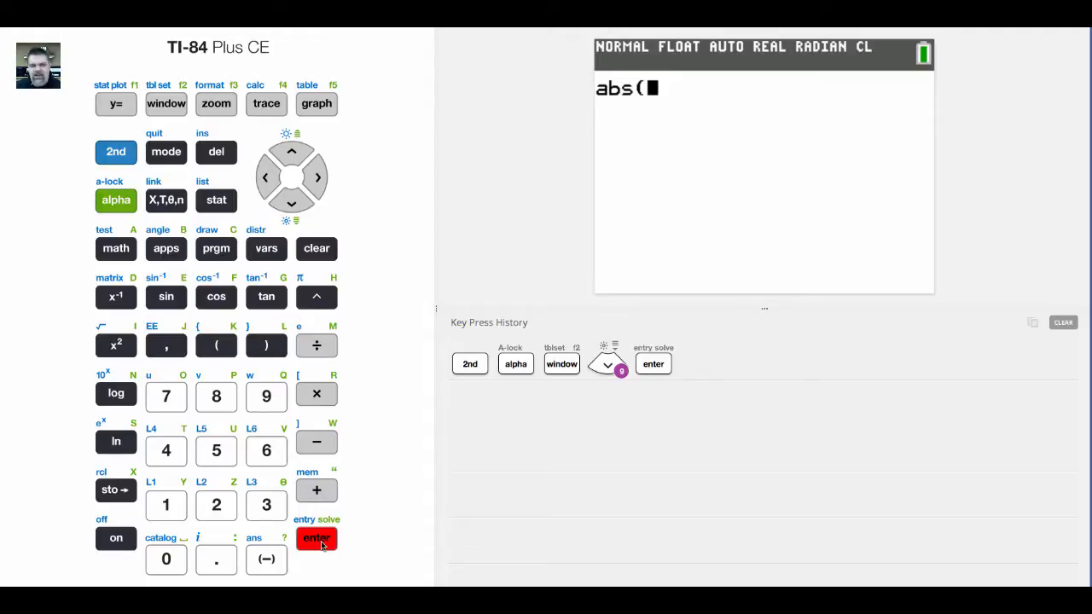
pyautogui.click(266, 560)
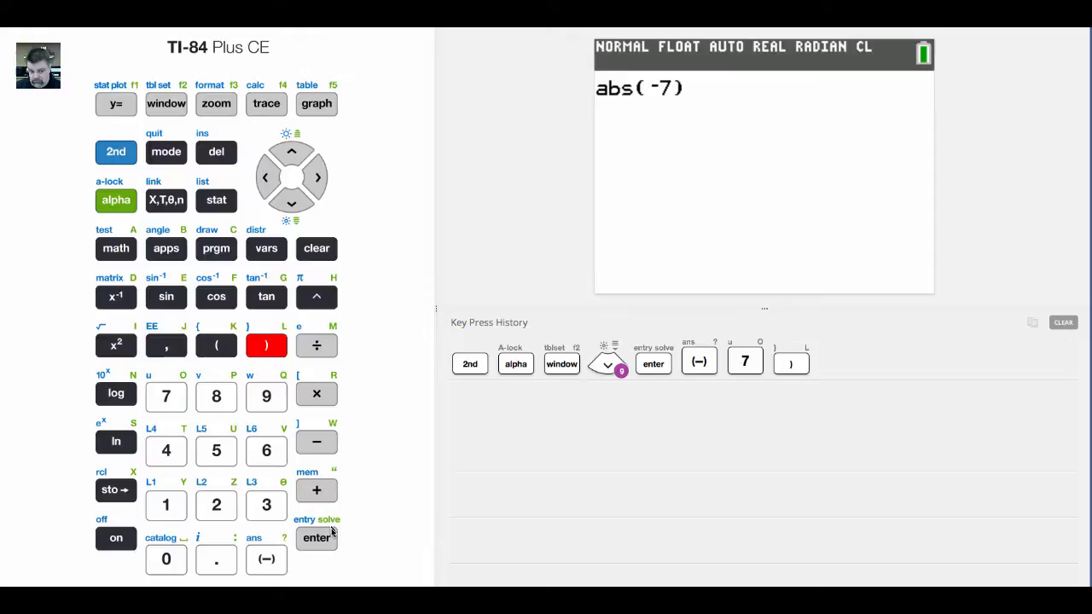
pyautogui.click(317, 538)
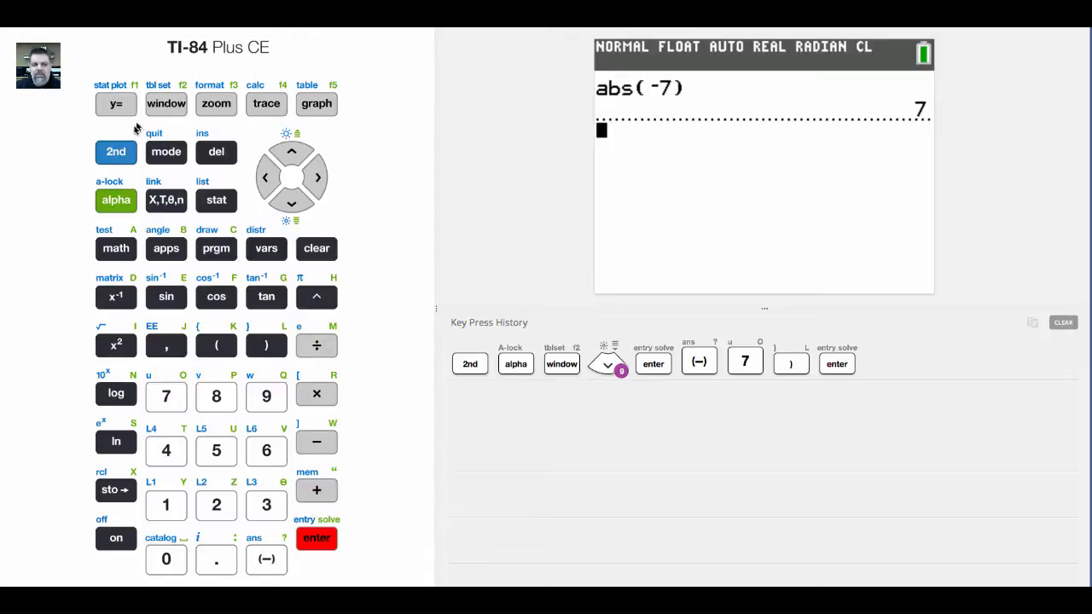
pyautogui.click(165, 152)
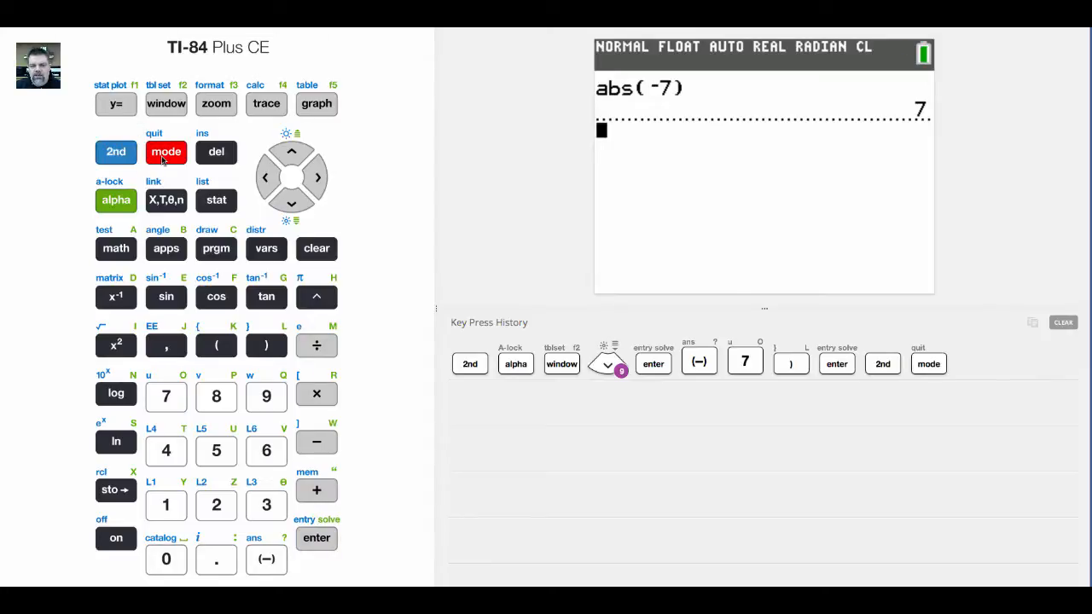
# - Change the mode setting between MathPrint and Classic display
pyautogui.click(165, 152)
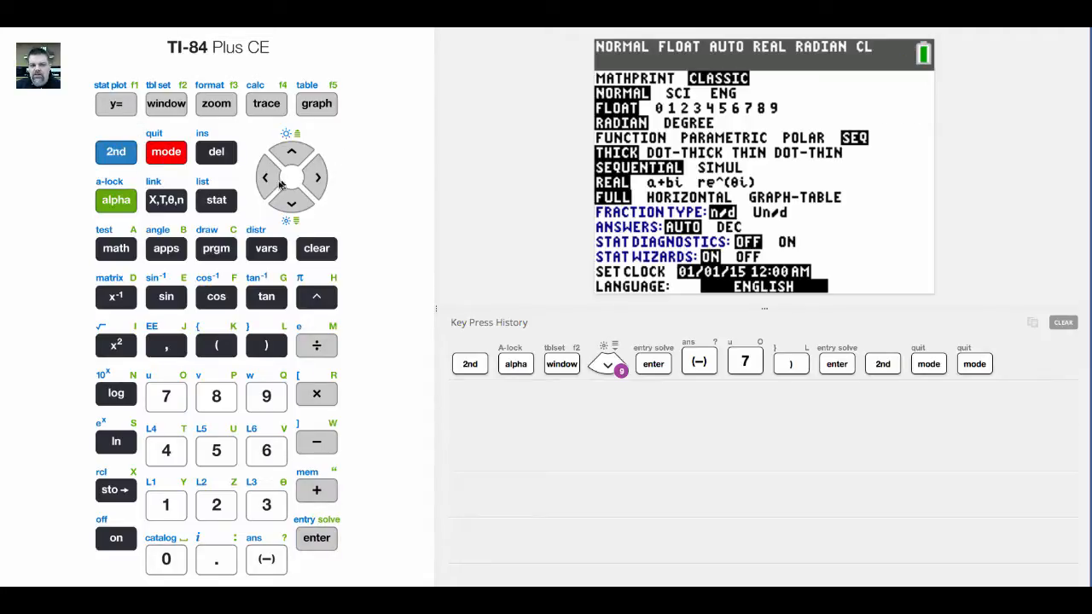
pyautogui.click(292, 152)
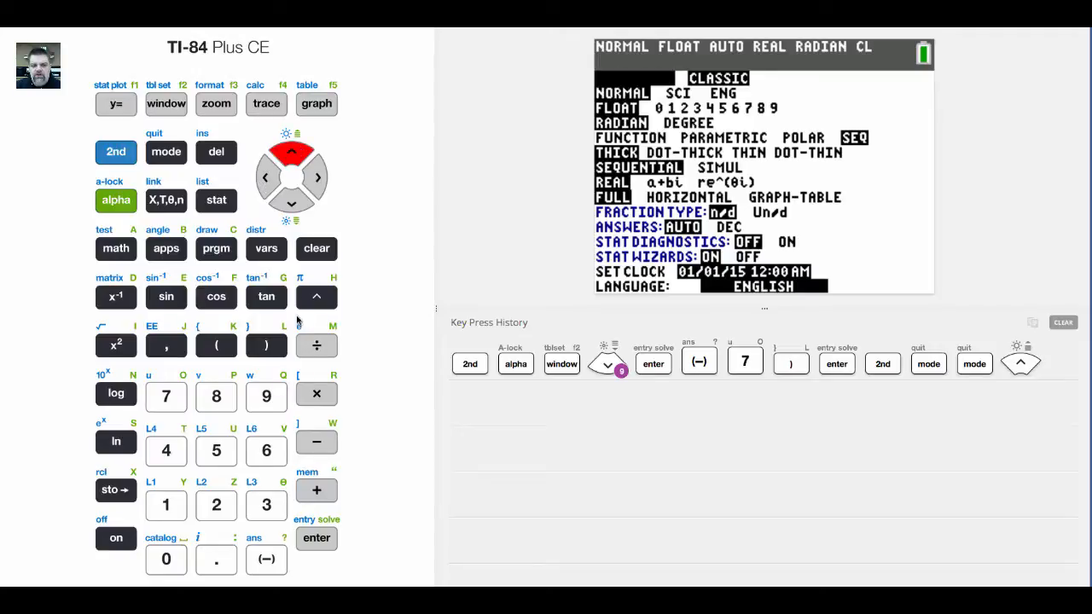
pyautogui.click(318, 537)
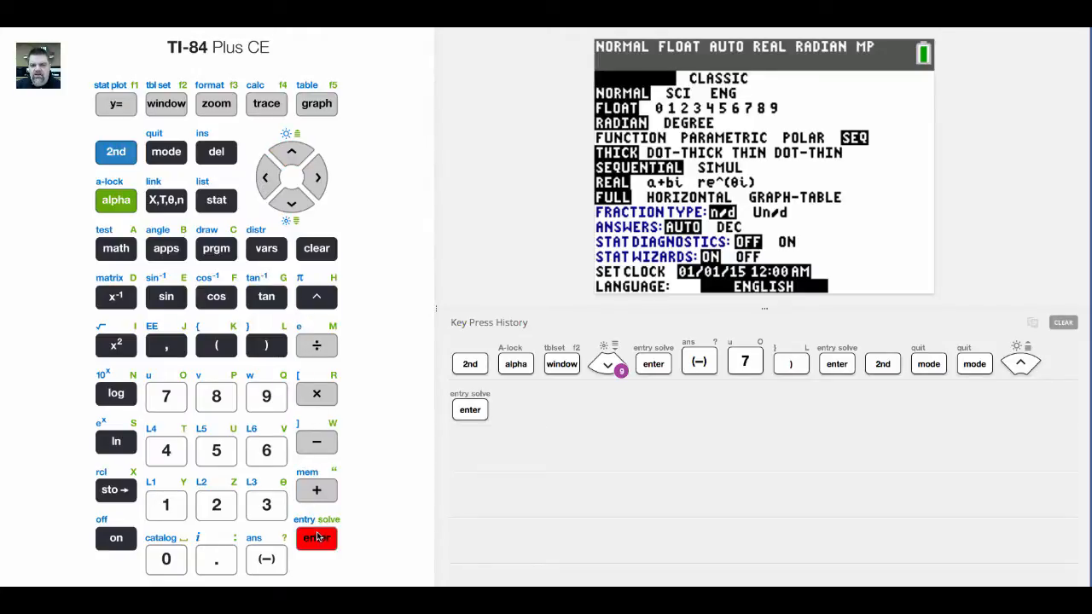
# - Reopen the FUNC template menu with alpha, window
pyautogui.click(116, 200)
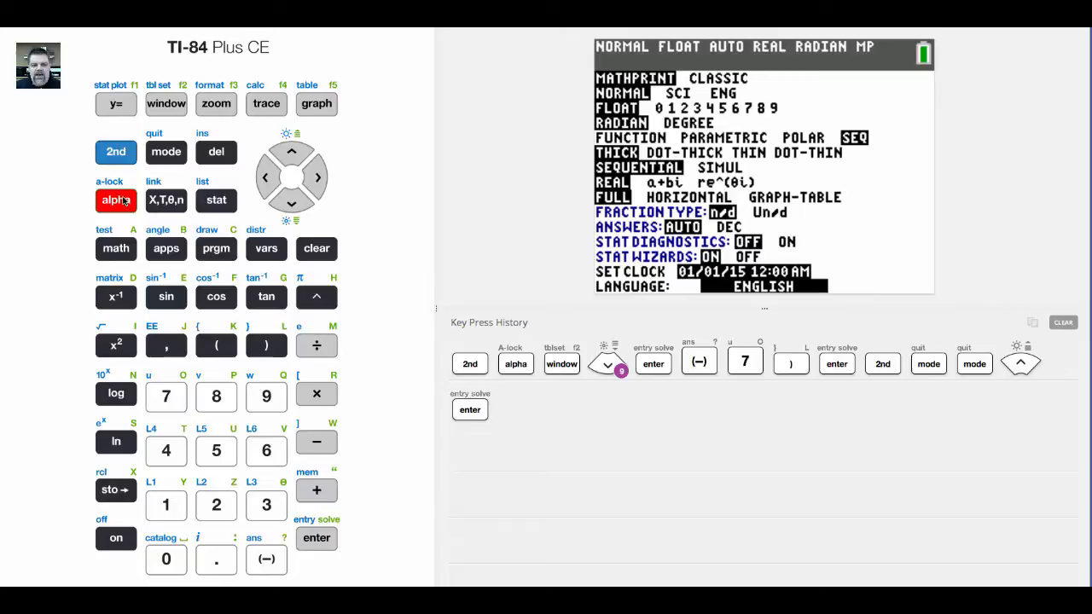
pyautogui.click(166, 104)
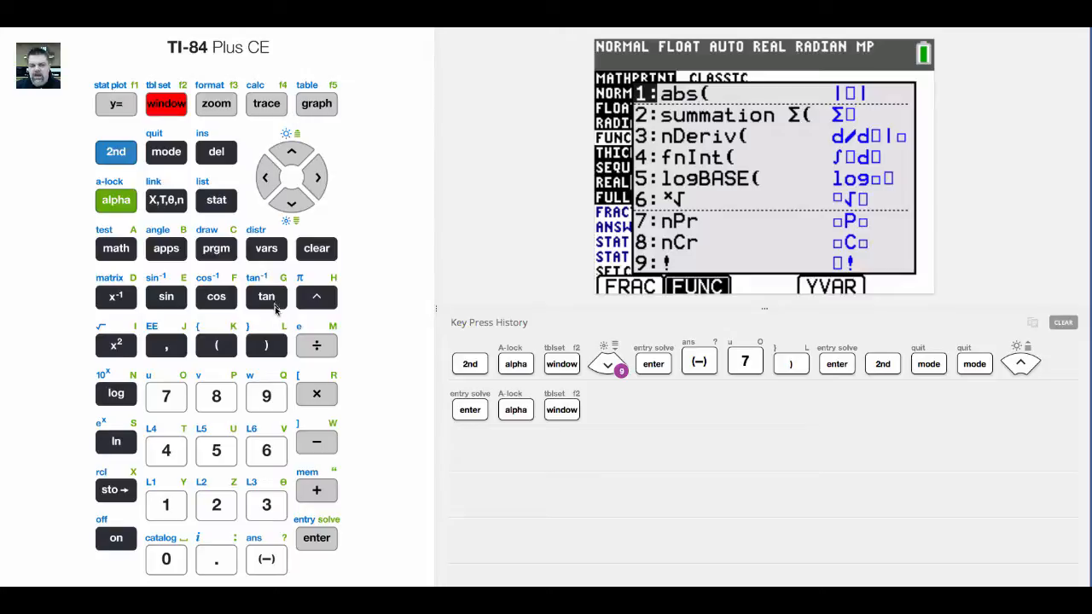
# - Enter |−9| with the minus key, get an Error, and reopen the FUNC template menu
pyautogui.click(317, 537)
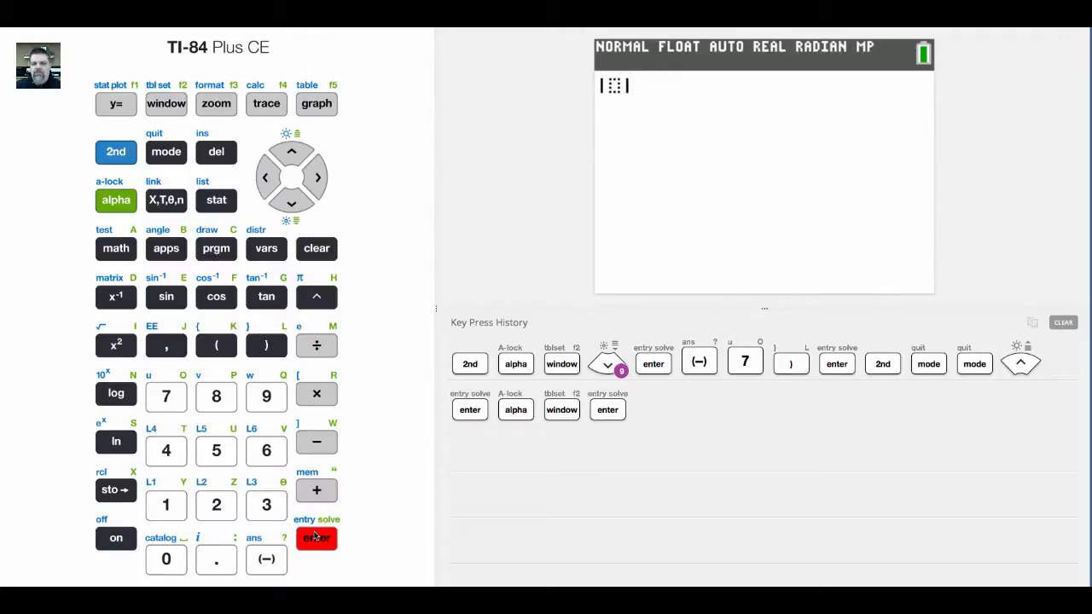
pyautogui.click(318, 537)
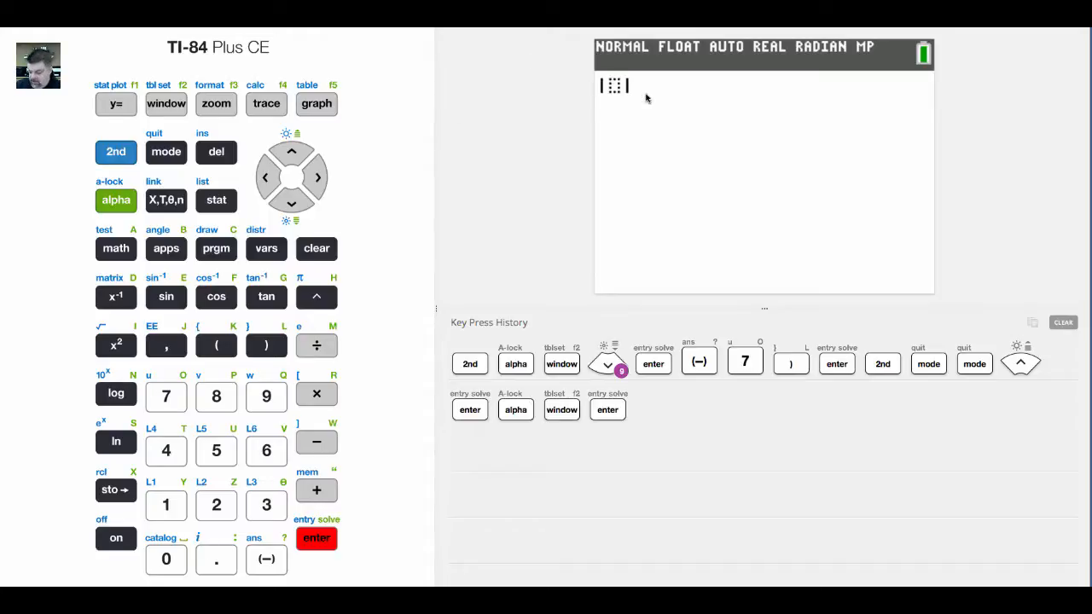
pyautogui.click(267, 395)
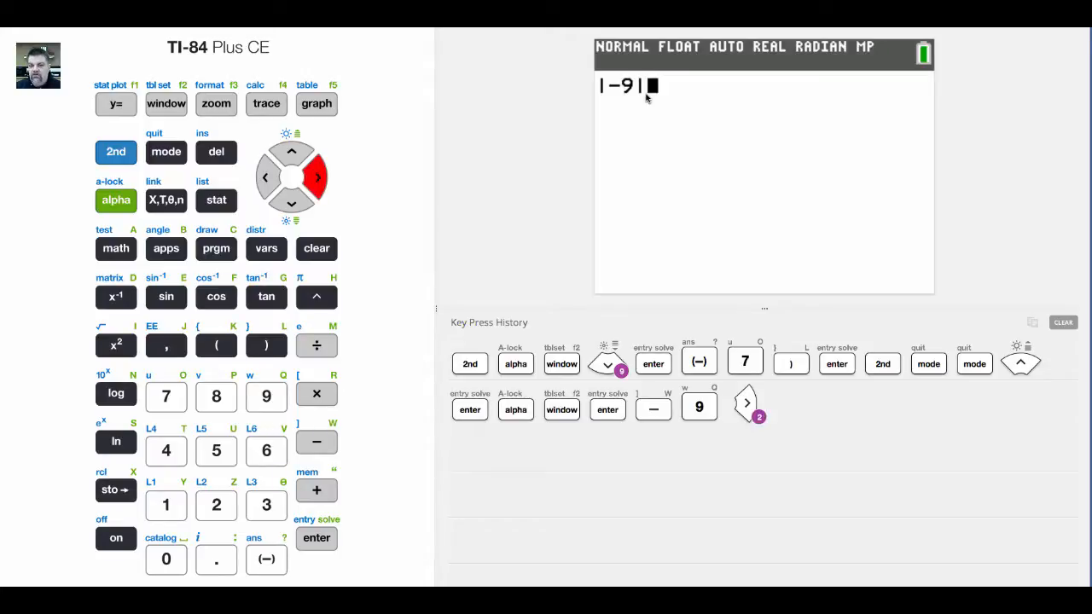
pyautogui.click(318, 539)
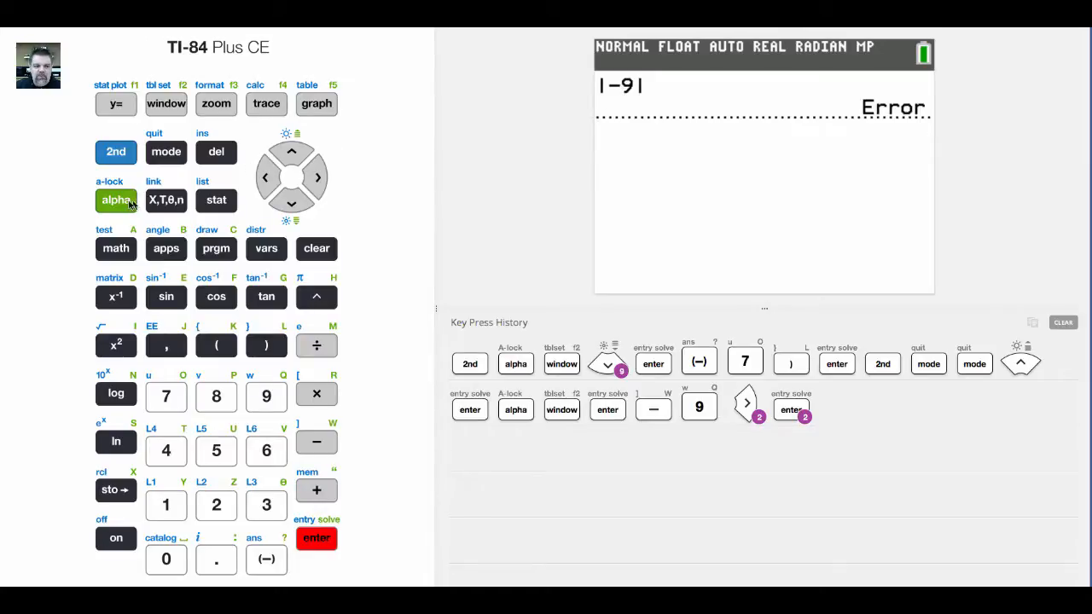
pyautogui.click(167, 104)
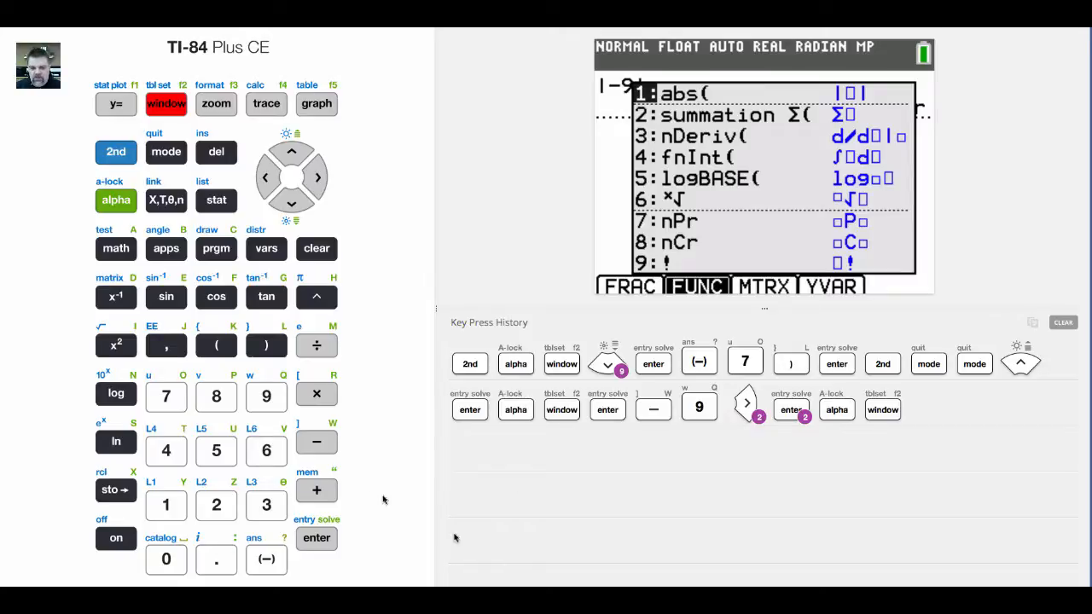
# - Re-enter |−9| using the negative sign key and evaluate it to 9
pyautogui.click(317, 540)
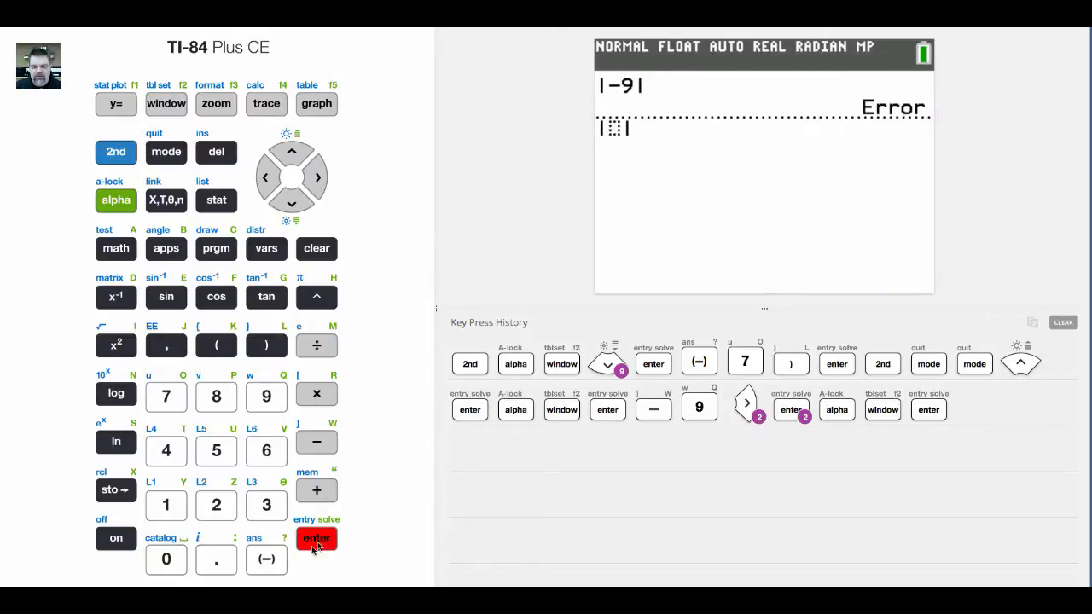
pyautogui.click(267, 560)
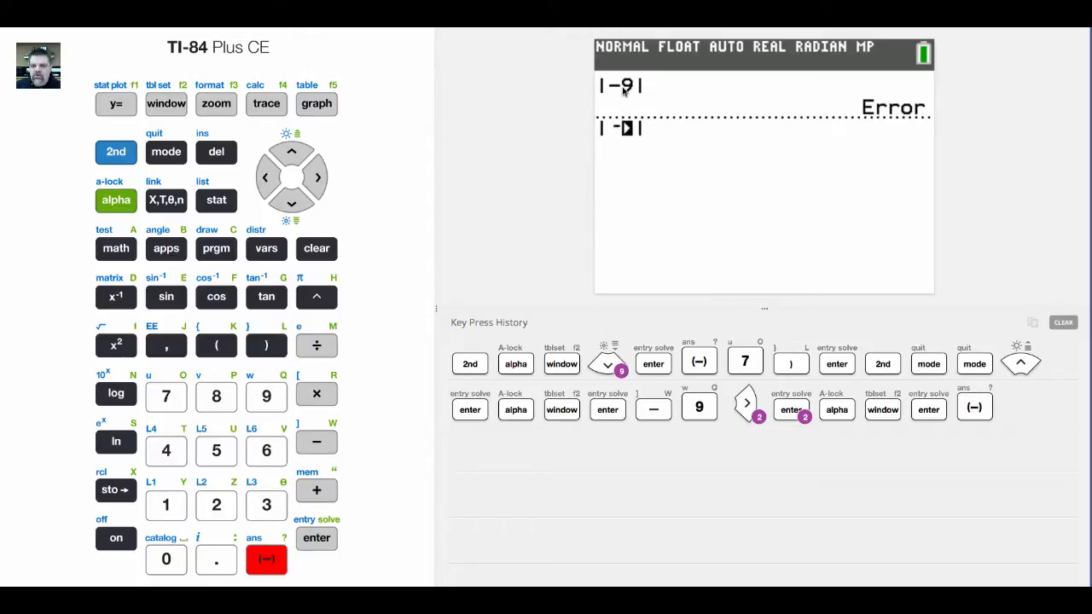
pyautogui.click(266, 396)
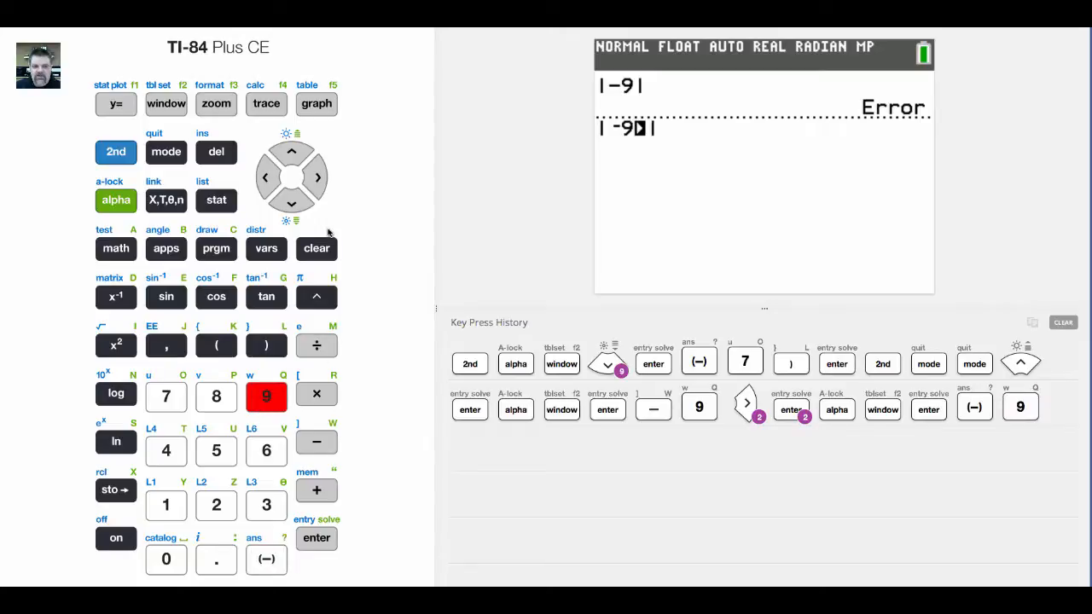
pyautogui.click(317, 178)
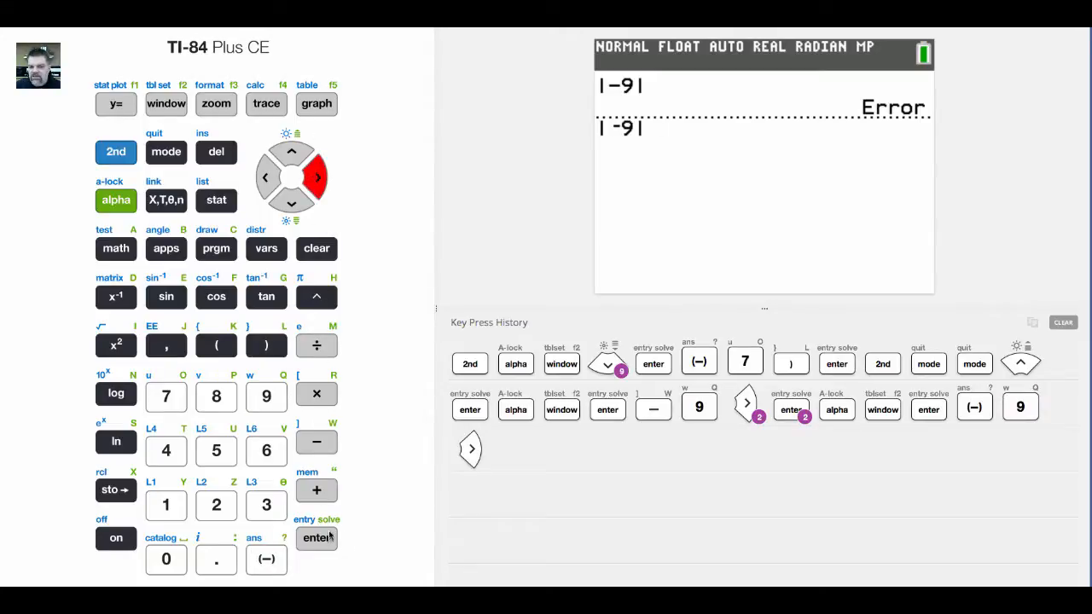
pyautogui.click(318, 537)
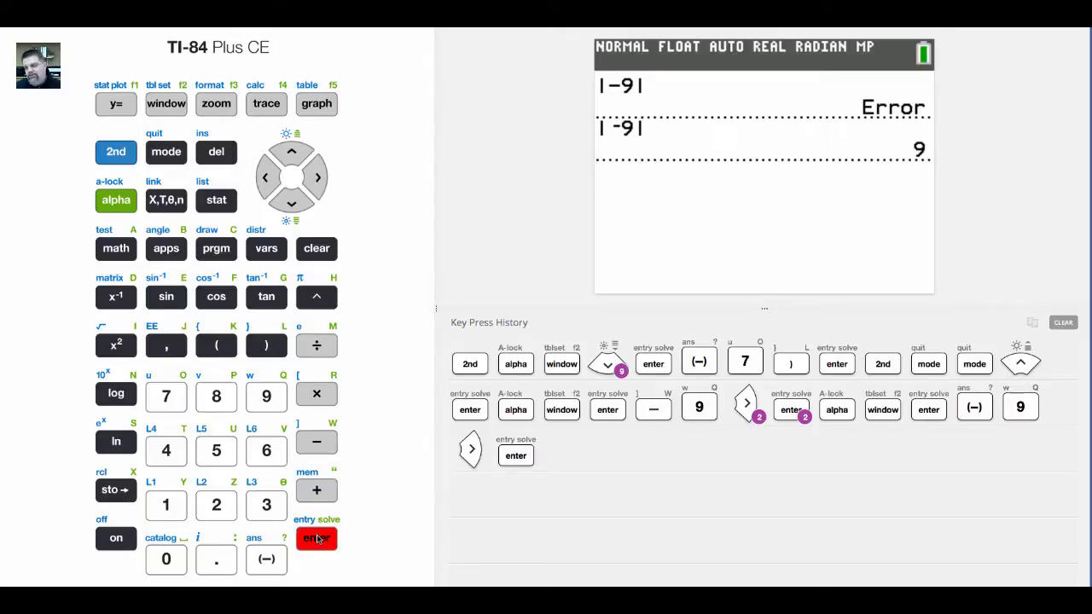
pyautogui.click(318, 539)
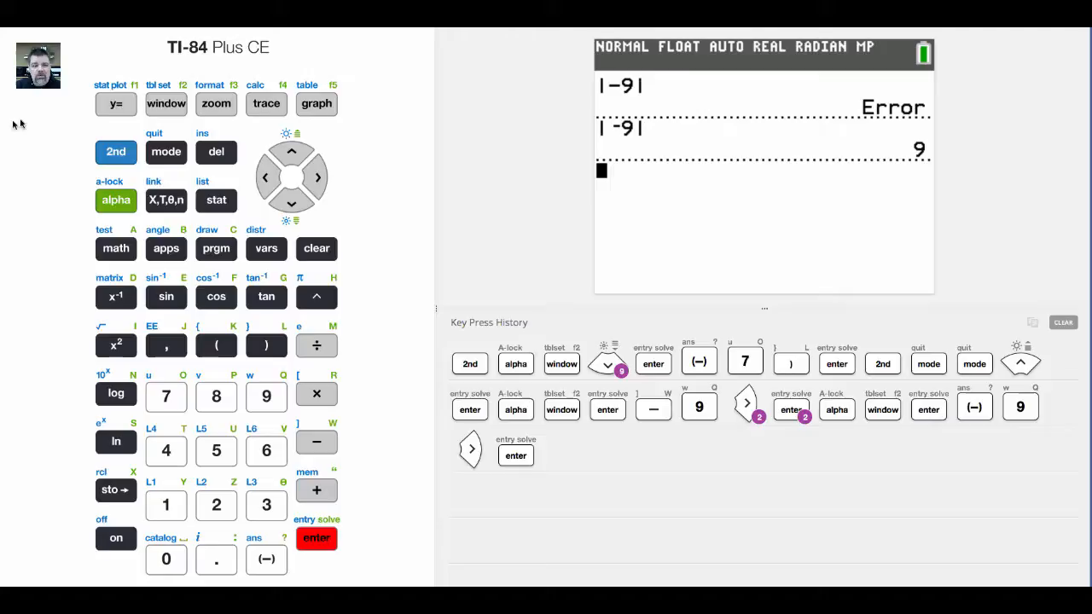
# - Set graphing type from sequence to function in mode and return to the Y= editor showing Y1=X+3
pyautogui.click(116, 104)
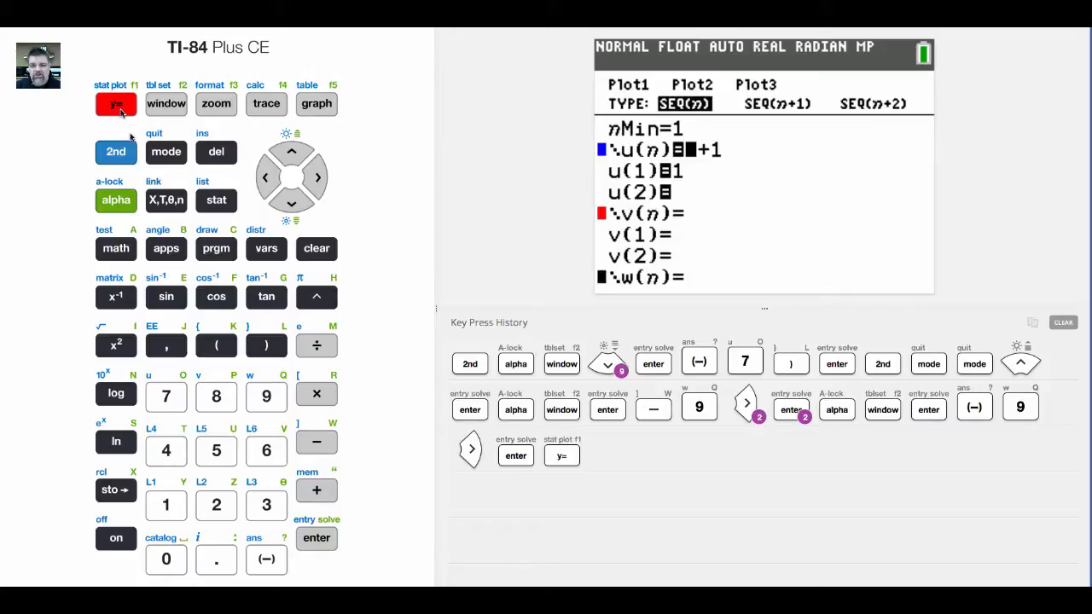
pyautogui.click(166, 151)
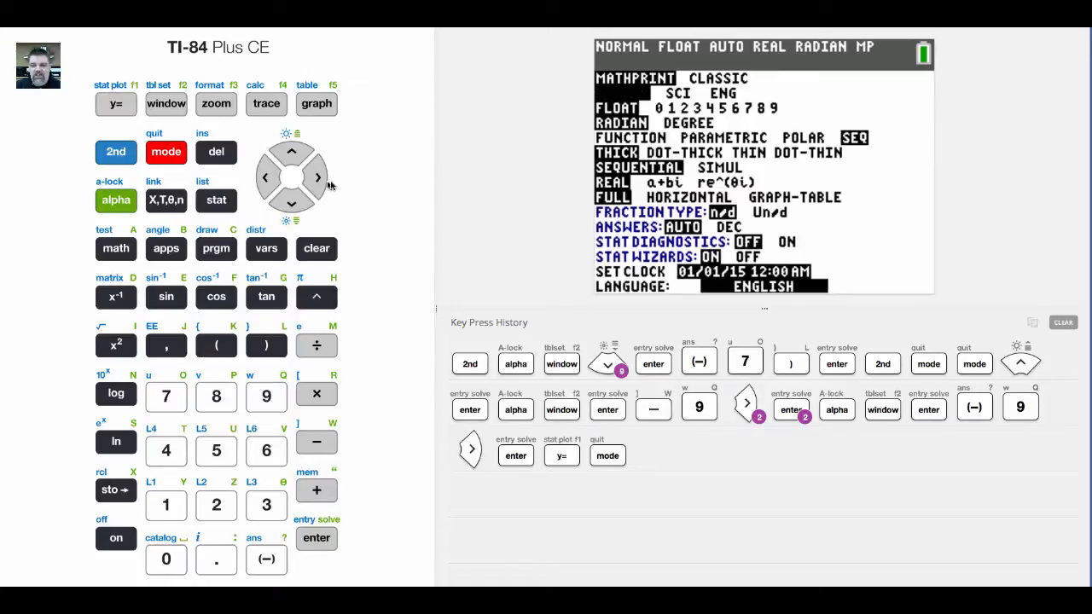
pyautogui.click(291, 203)
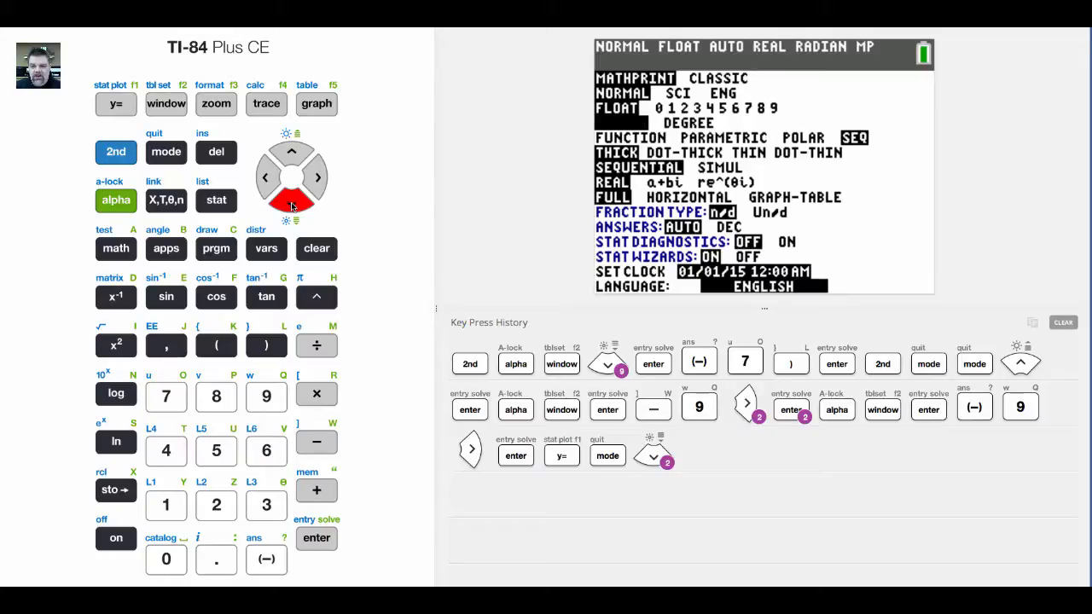
pyautogui.click(318, 539)
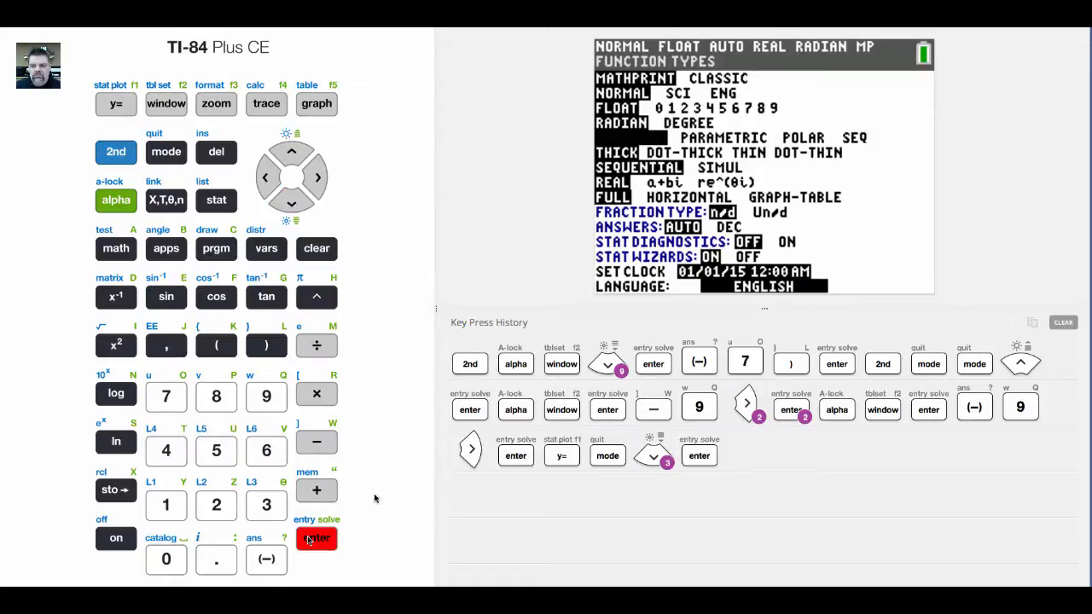
pyautogui.click(116, 104)
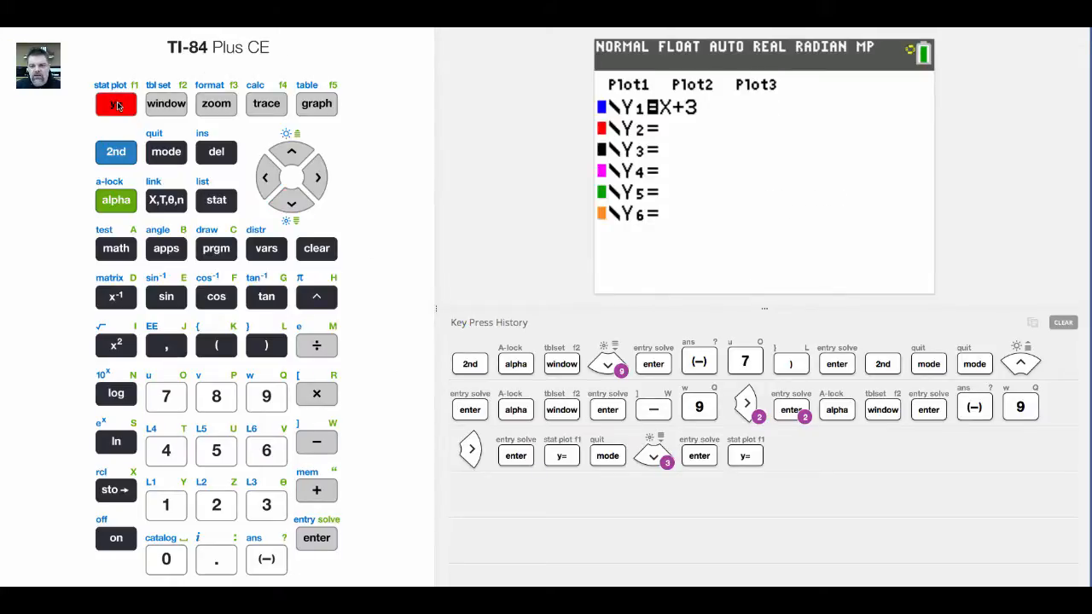
# - Clear Y1=X+3 and insert the absolute value template from the FUNC menu
pyautogui.click(317, 249)
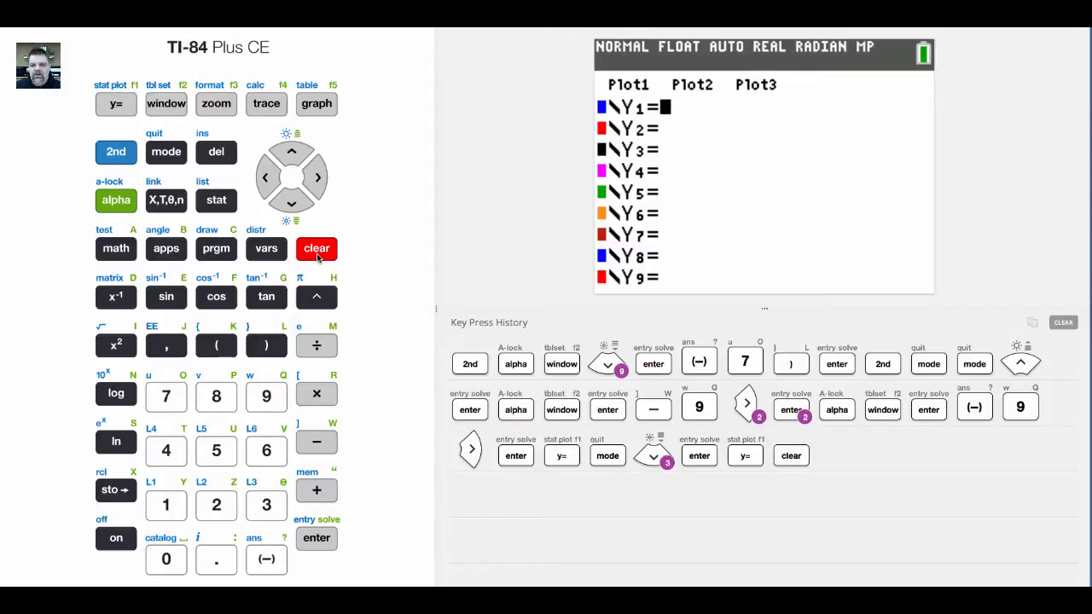
pyautogui.click(116, 200)
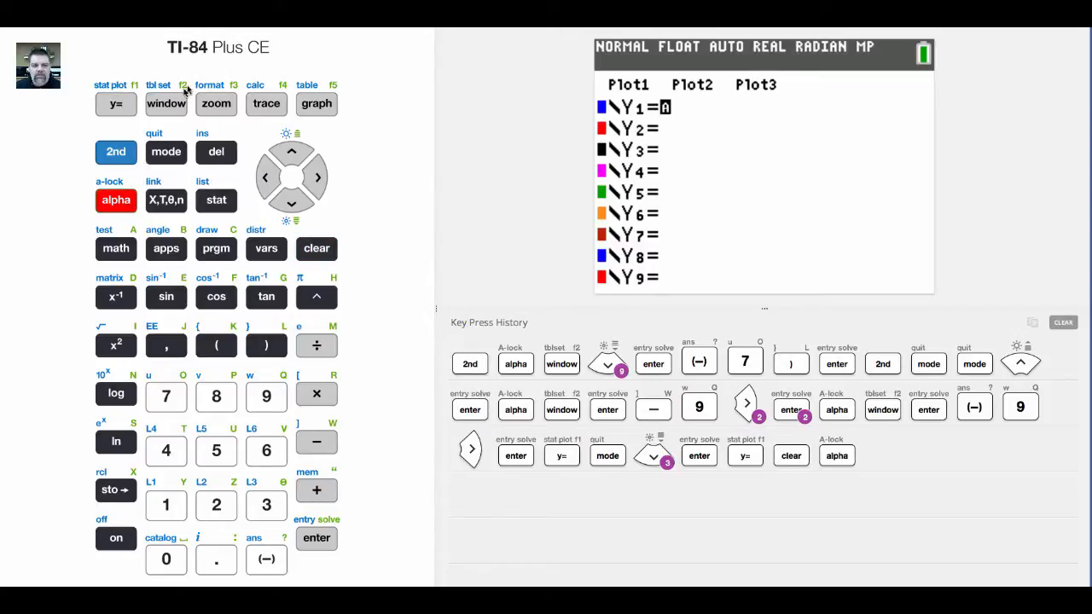
pyautogui.click(167, 104)
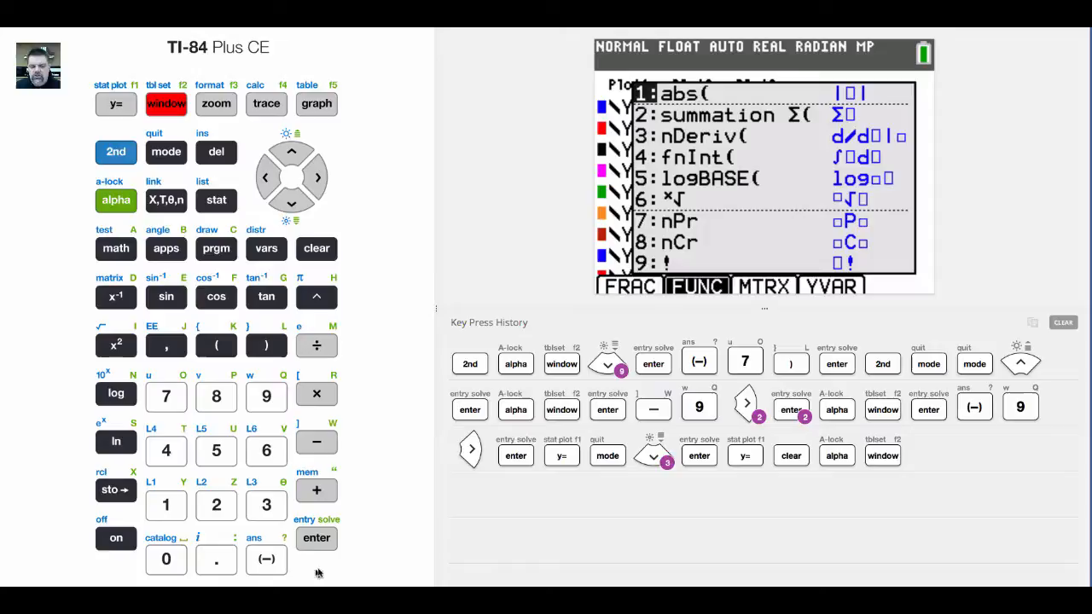
pyautogui.click(317, 538)
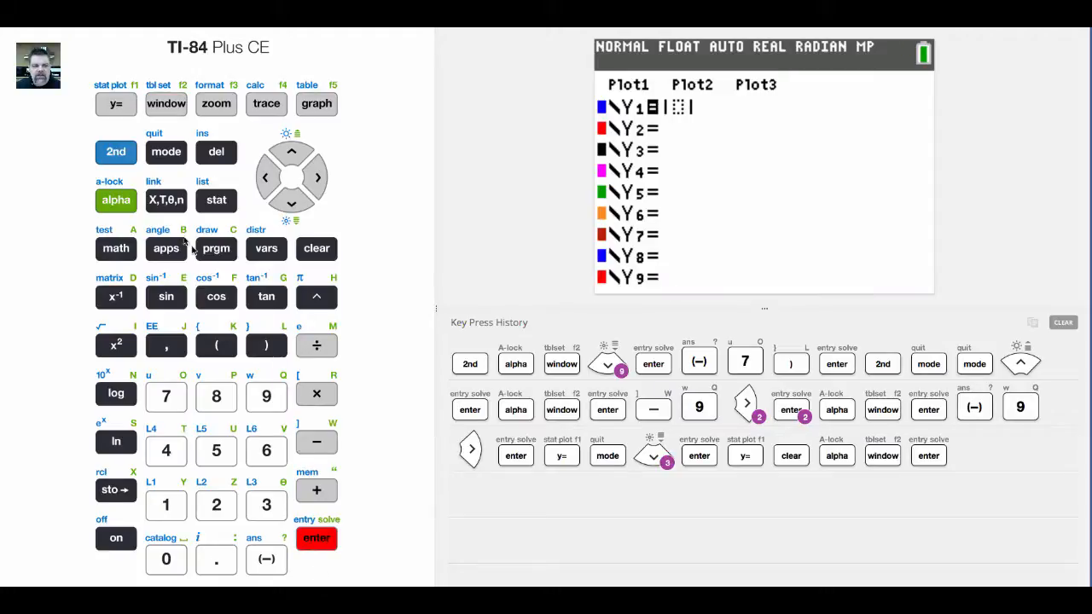
# - Fill in X−1 inside the bars and graph Y1=|X−1| as a V-shape
pyautogui.click(165, 199)
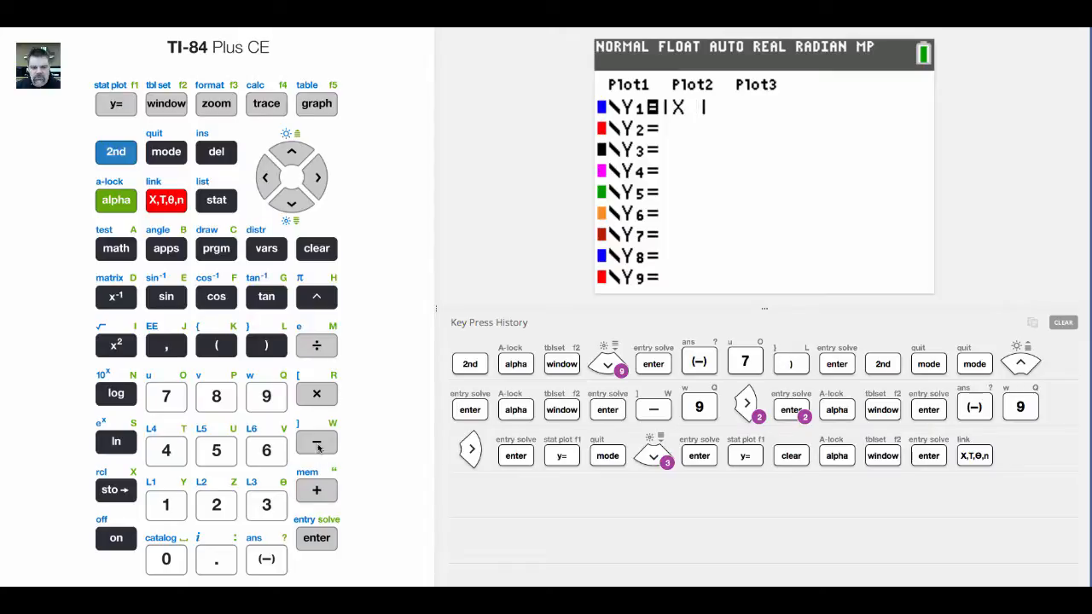
pyautogui.click(165, 505)
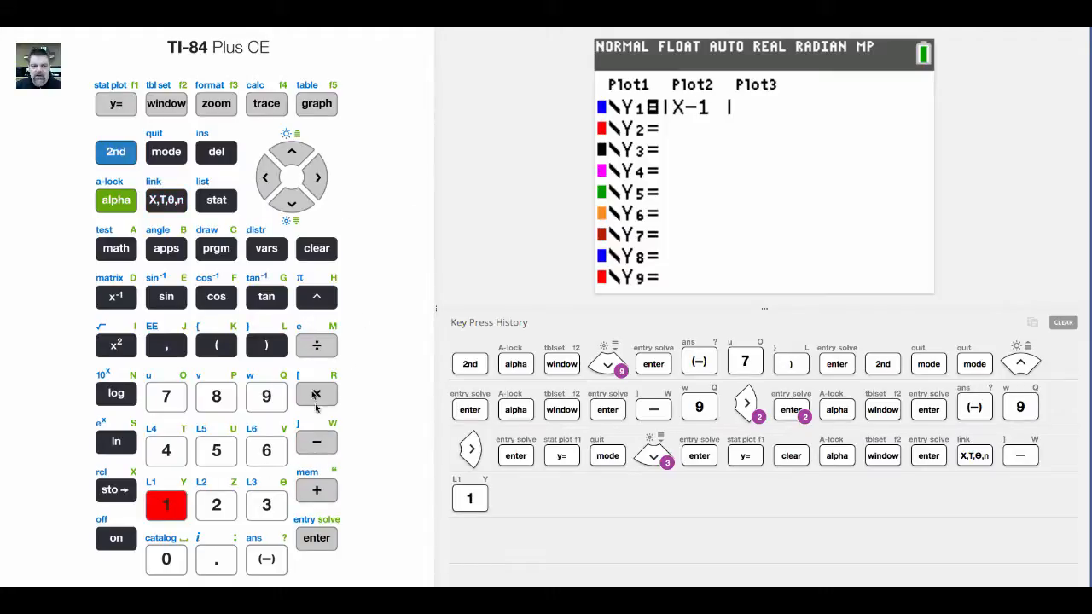
pyautogui.click(317, 176)
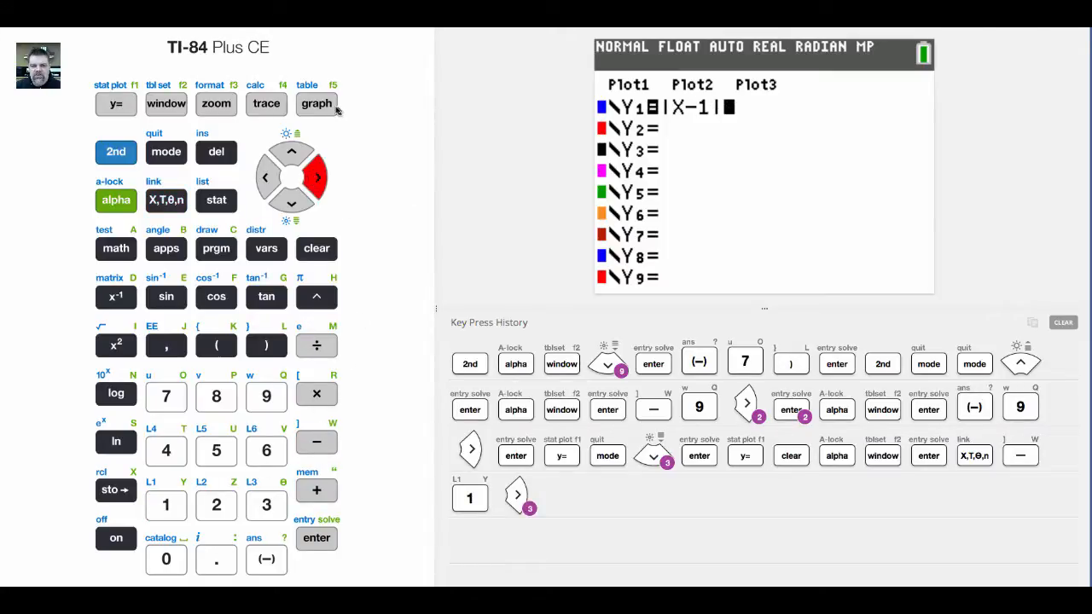
pyautogui.click(317, 104)
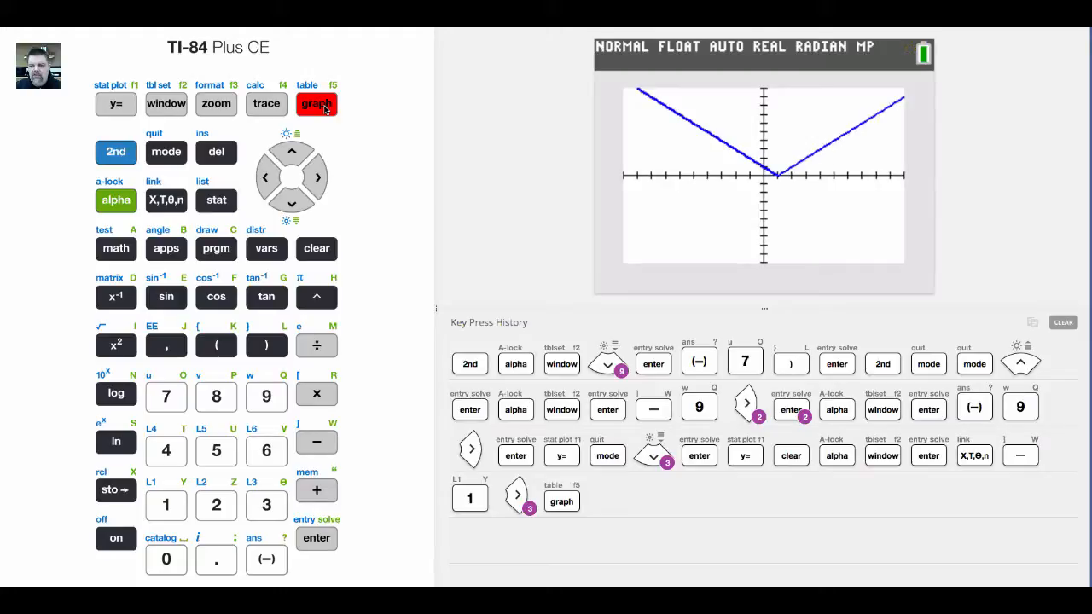